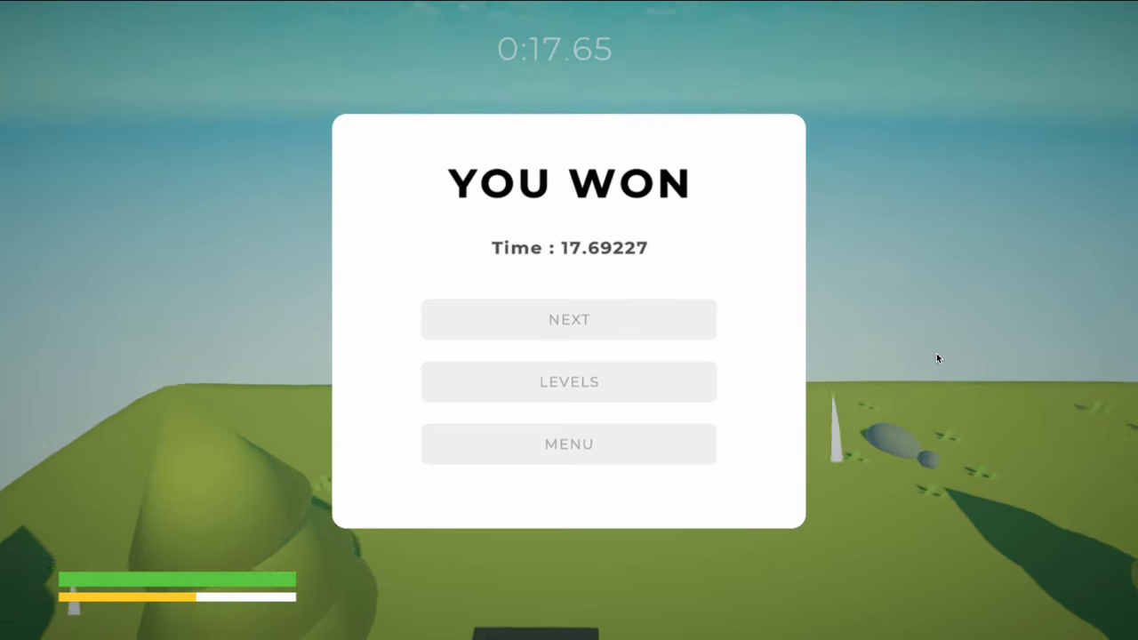
Create a new Unity project from the 3D (URP) template.
{"action": "left_click", "coordinate": [568, 319]}
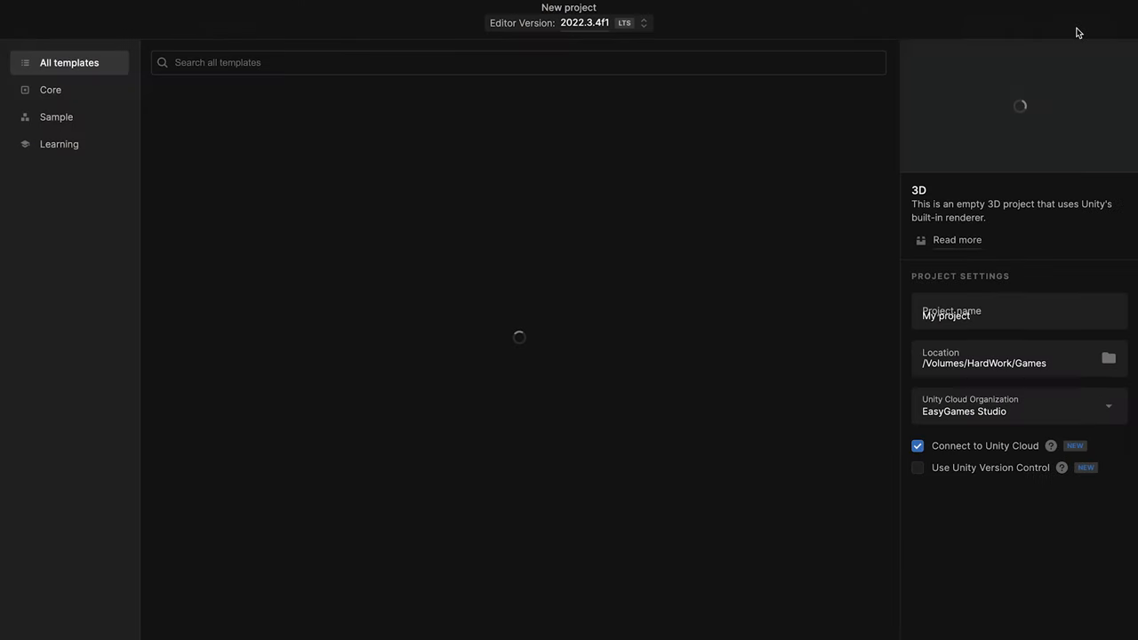
{"action": "left_click", "coordinate": [1083, 617]}
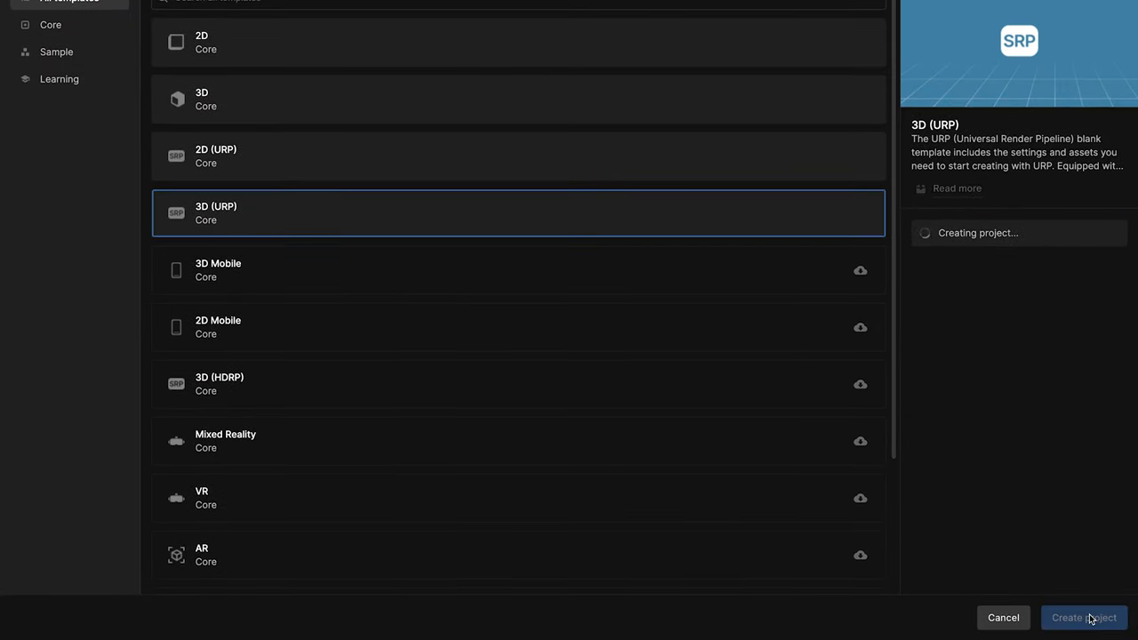
{"action": "left_click", "coordinate": [1084, 617]}
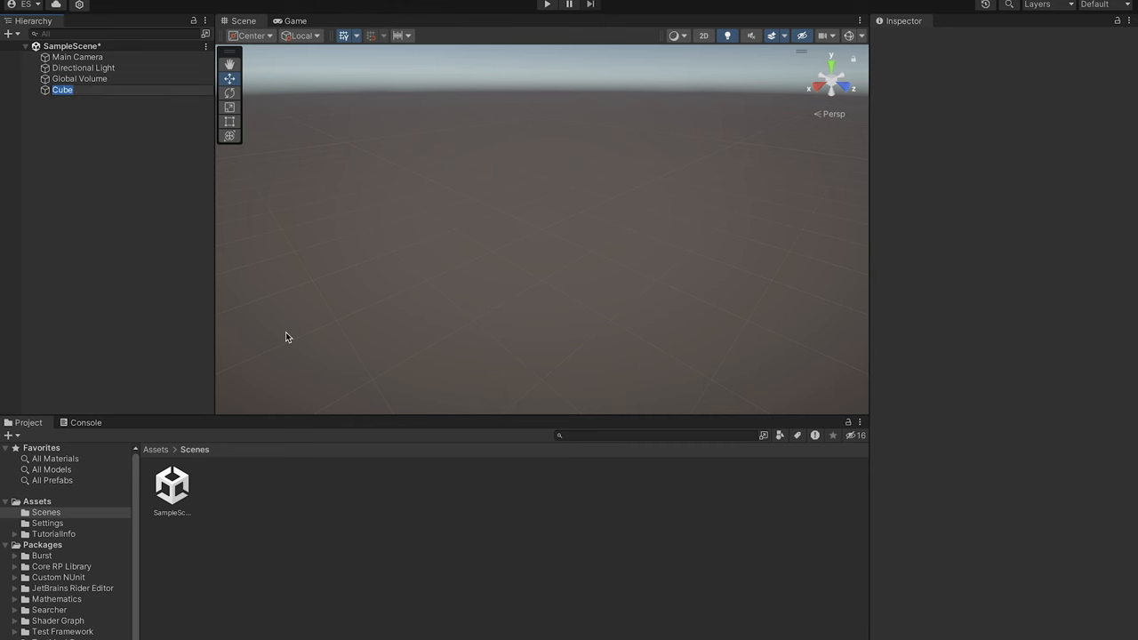